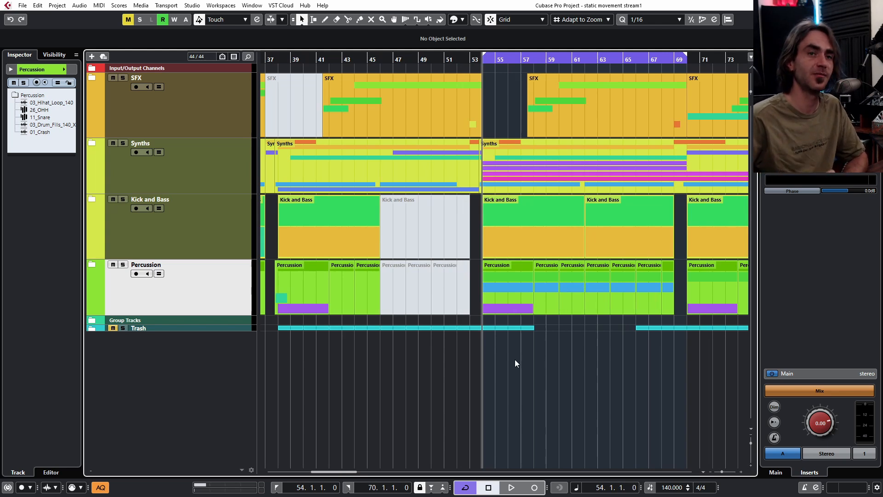
{"action": "mouse_move", "coordinate": [544, 405]}
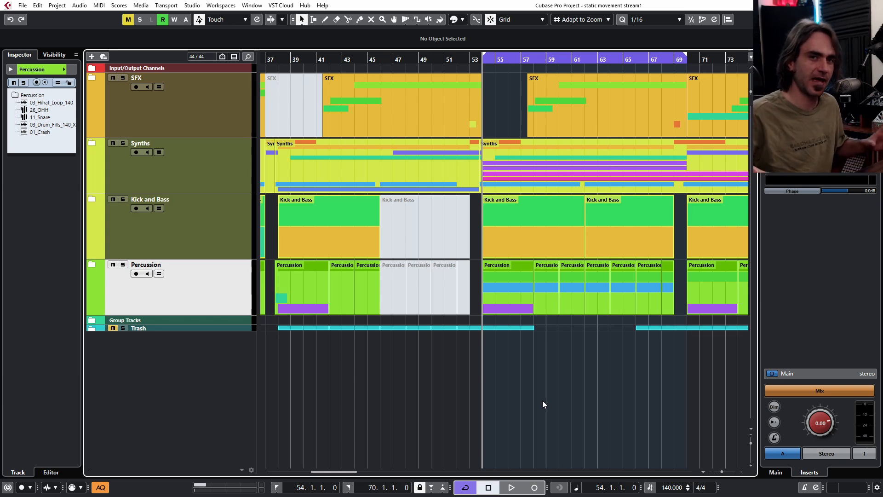
{"action": "mouse_move", "coordinate": [115, 214]}
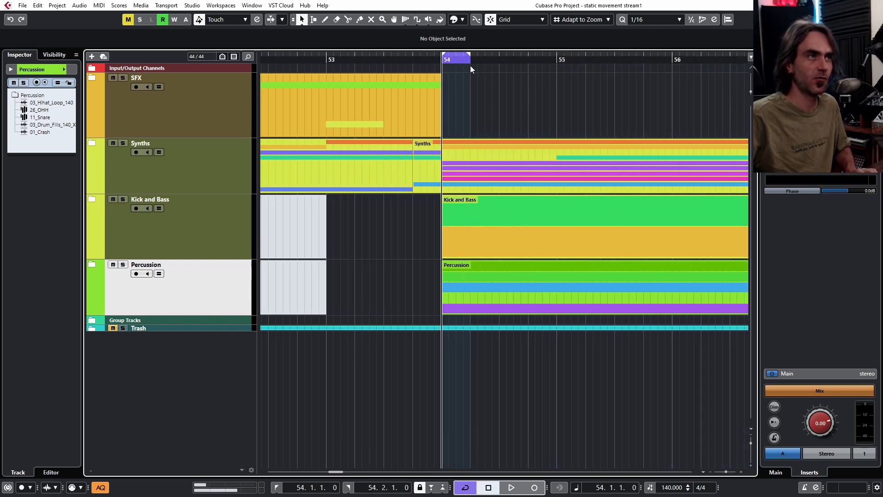
{"action": "mouse_move", "coordinate": [478, 106]}
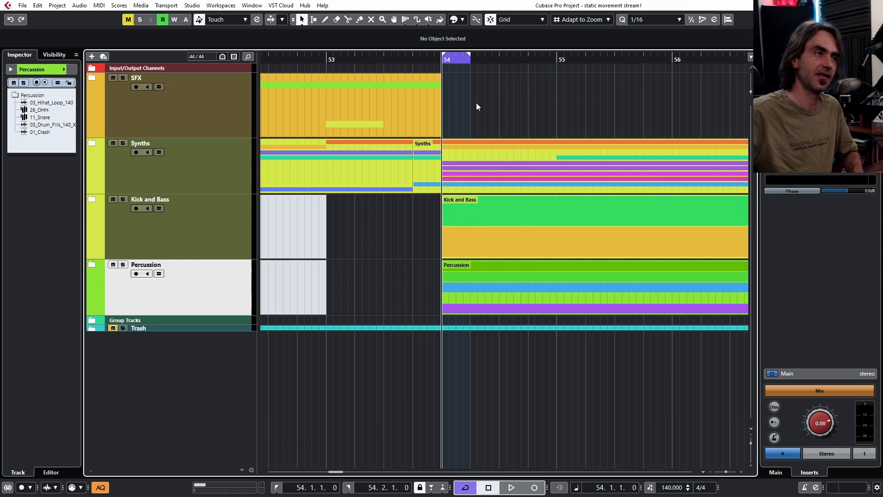
{"action": "mouse_move", "coordinate": [554, 117]}
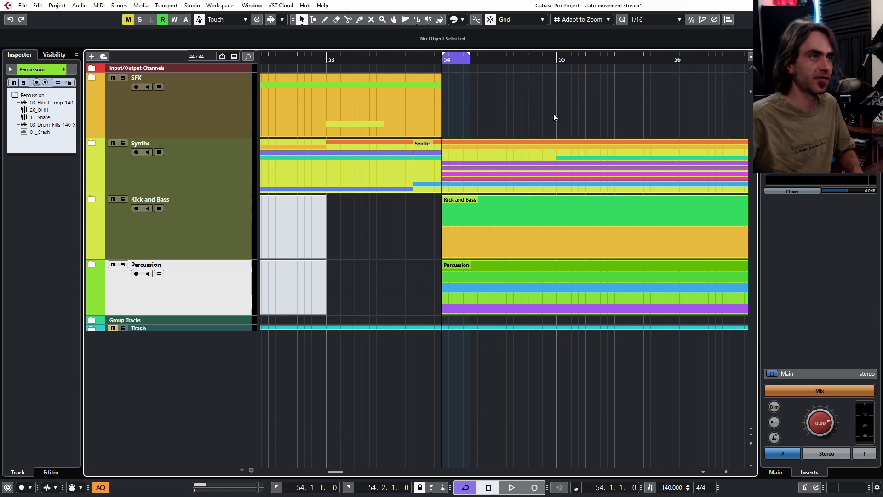
Zoom the arrangement in on bars 53 to 56, around the drop at bar 54
{"action": "left_click", "coordinate": [510, 487]}
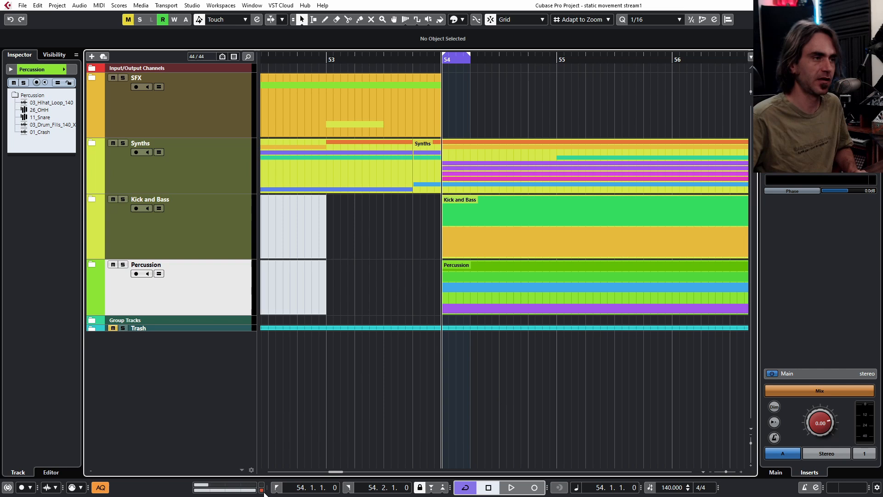
Add a Vital instrument track, Vital 04, below the Percussion folder track
{"action": "left_click", "coordinate": [122, 198]}
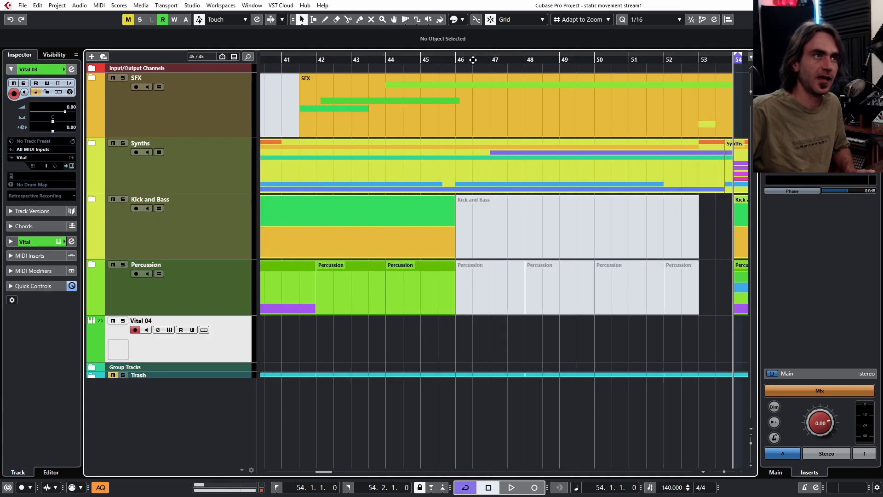
{"action": "left_click", "coordinate": [462, 59]}
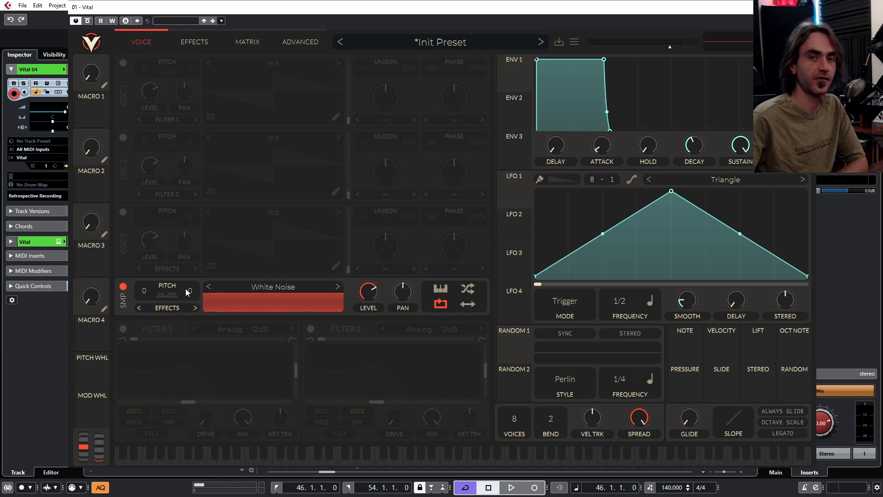
Replace the sampler's white noise with the User sample '140 bpm Kick Bass SMP'
{"action": "left_click", "coordinate": [271, 286]}
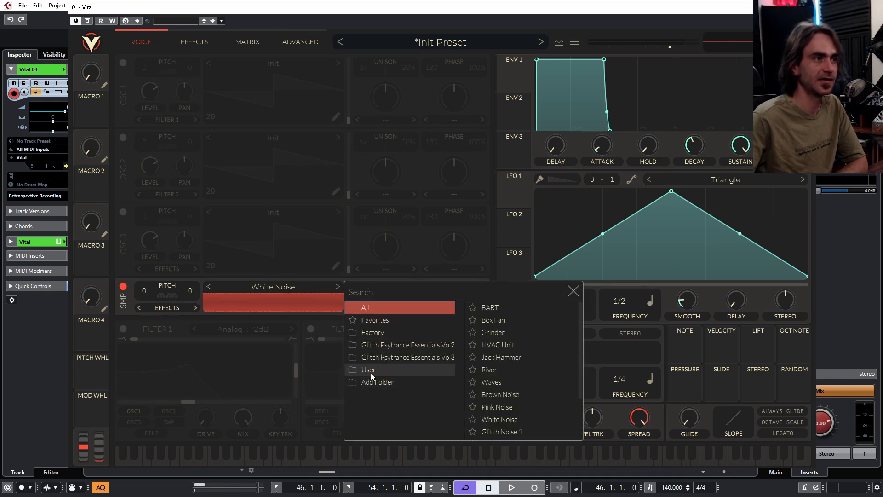
{"action": "left_click", "coordinate": [368, 370]}
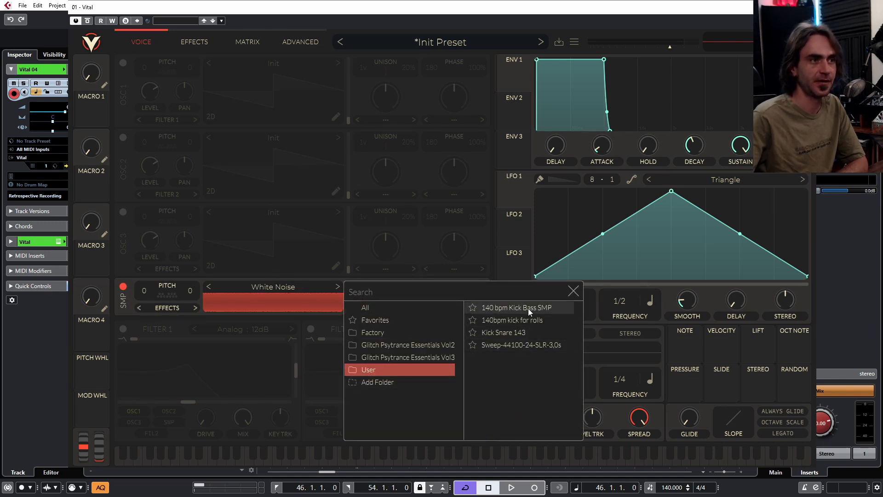
{"action": "left_click", "coordinate": [513, 307]}
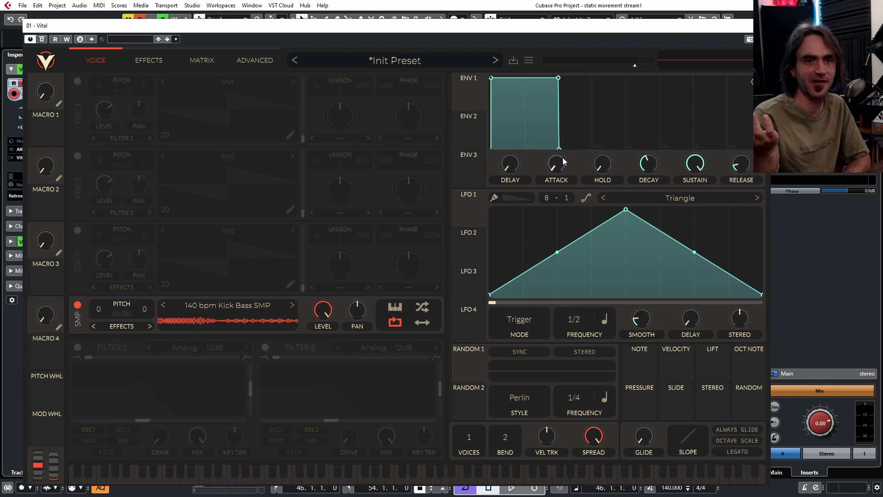
{"action": "mouse_move", "coordinate": [354, 18]}
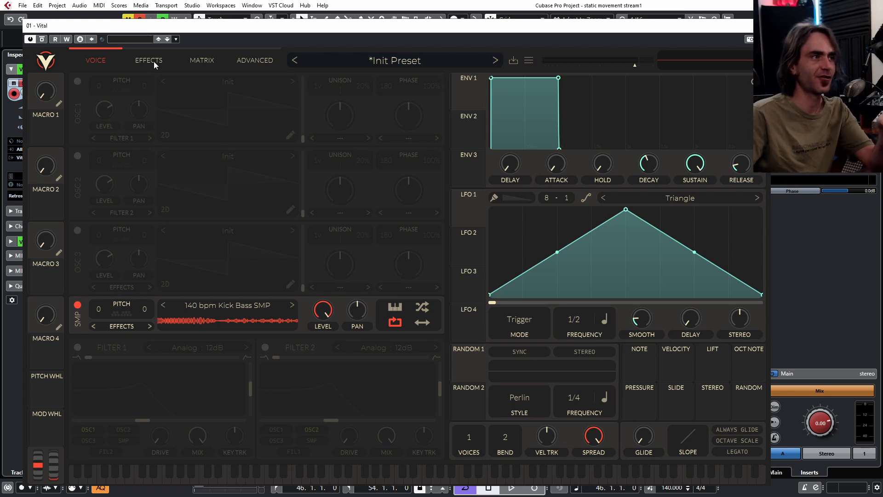
Enable Vital's Chorus and lower its depth from 83% to about 40%
{"action": "left_click", "coordinate": [149, 60]}
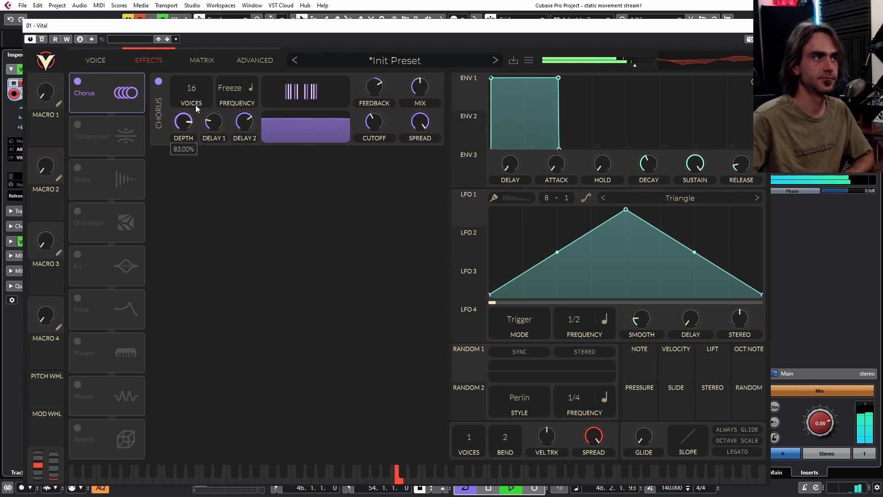
{"action": "left_click_drag", "start_coordinate": [184, 120], "coordinate": [183, 146]}
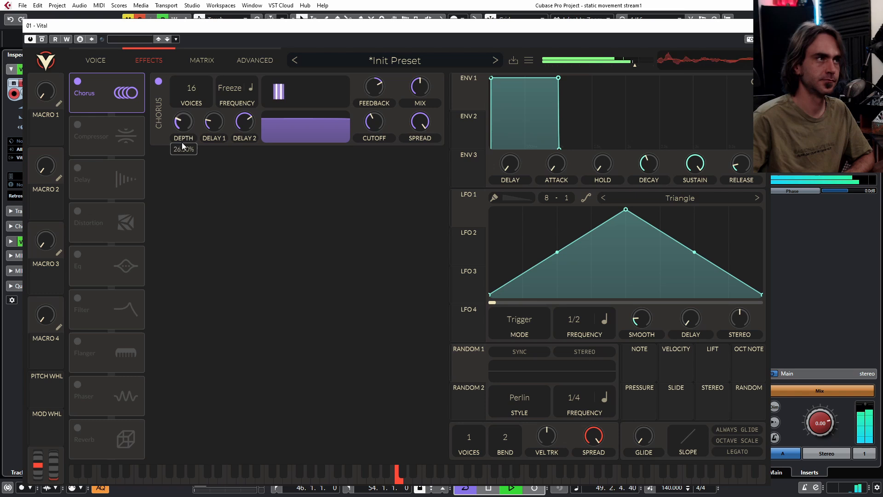
{"action": "left_click_drag", "start_coordinate": [183, 122], "coordinate": [182, 101]}
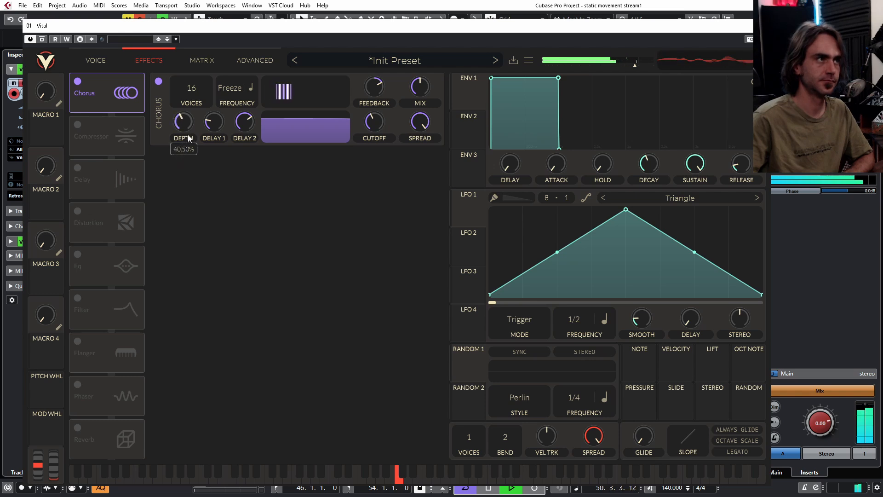
{"action": "left_click_drag", "start_coordinate": [182, 121], "coordinate": [183, 90]}
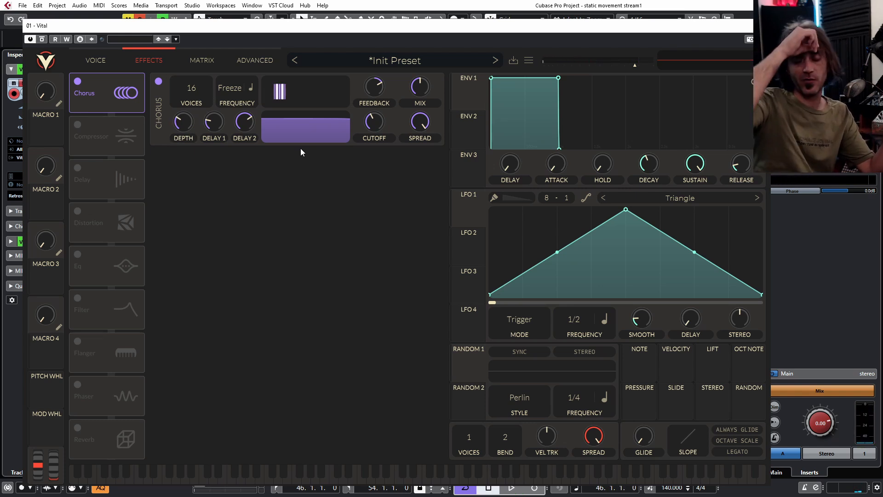
{"action": "mouse_move", "coordinate": [661, 239]}
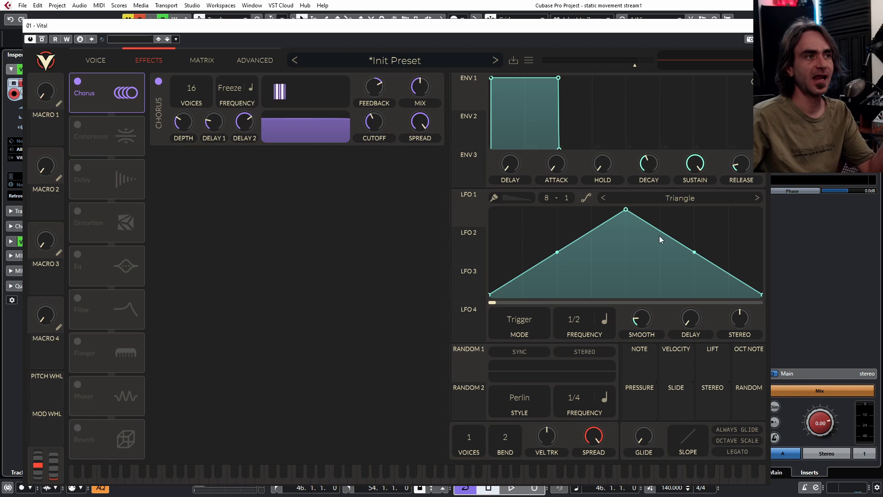
Bend LFO 1 into a slow rising curve and link Macro 1 to voice spread
{"action": "left_click_drag", "start_coordinate": [625, 210], "coordinate": [760, 209]}
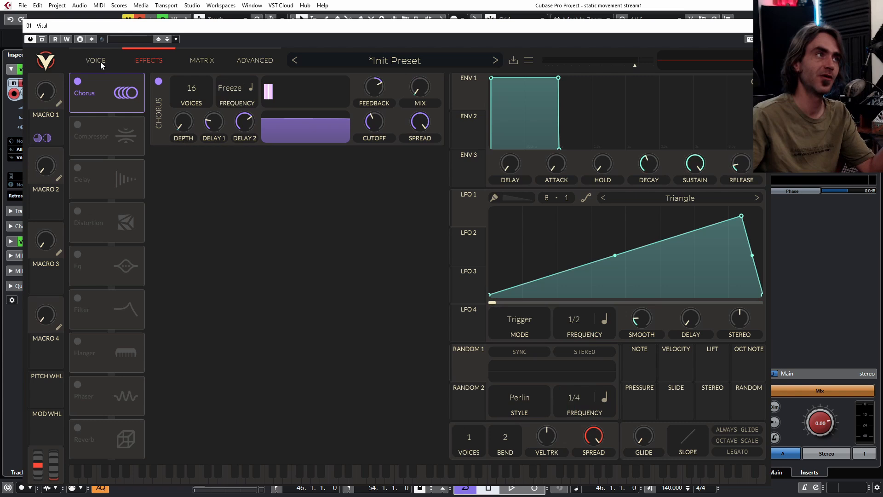
{"action": "left_click", "coordinate": [96, 60]}
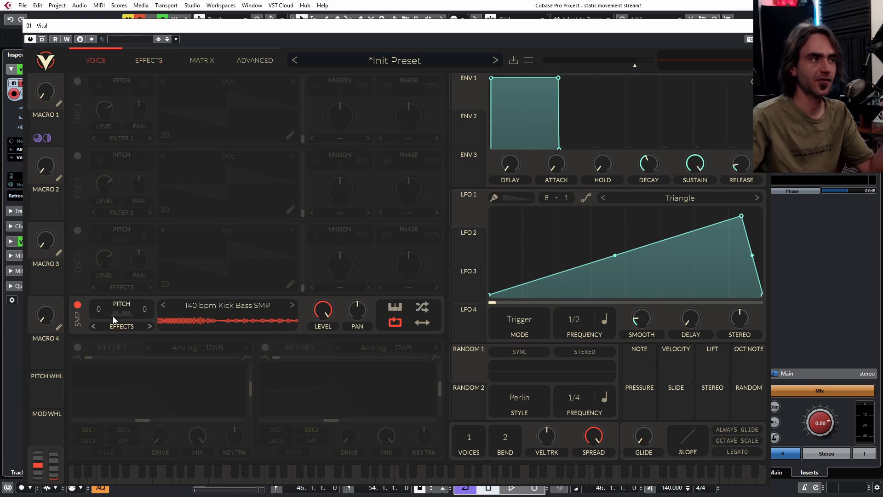
{"action": "mouse_move", "coordinate": [98, 309]}
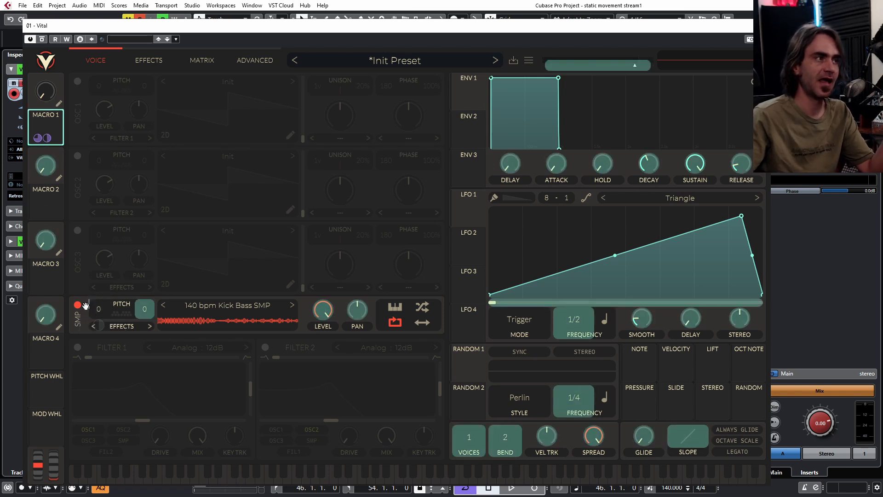
{"action": "left_click_drag", "start_coordinate": [46, 90], "coordinate": [46, 85]}
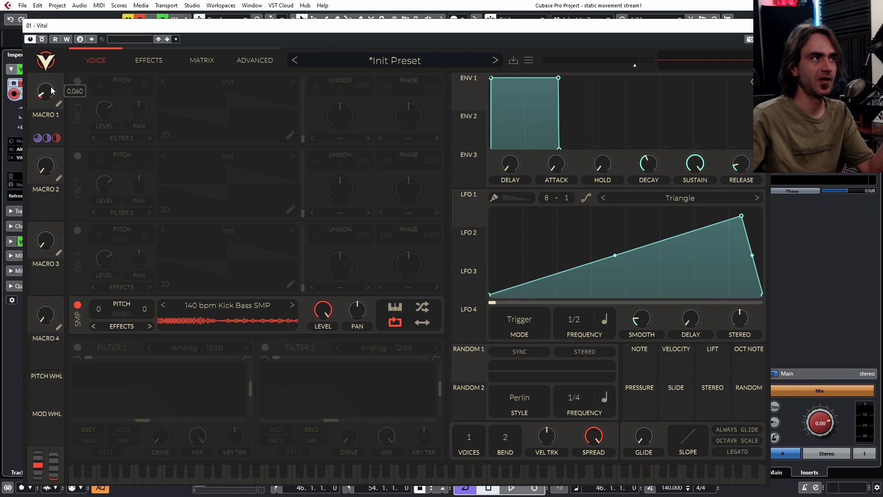
{"action": "mouse_move", "coordinate": [44, 165]}
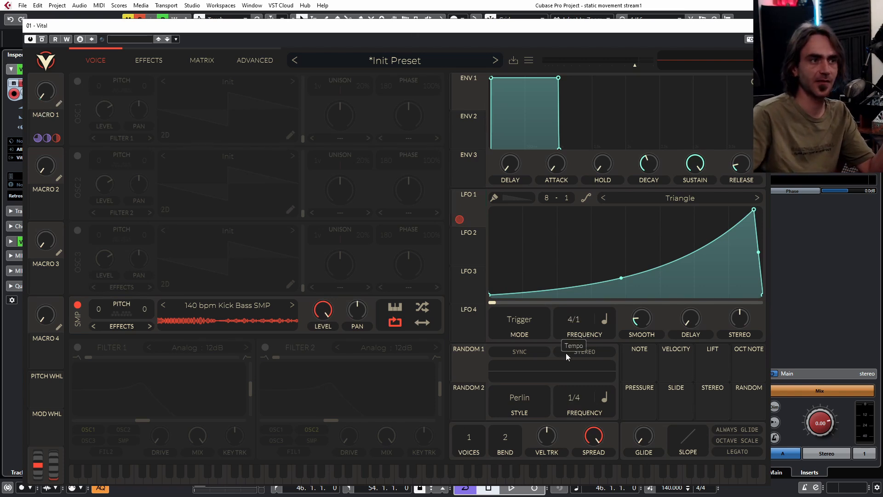
{"action": "left_click", "coordinate": [509, 487]}
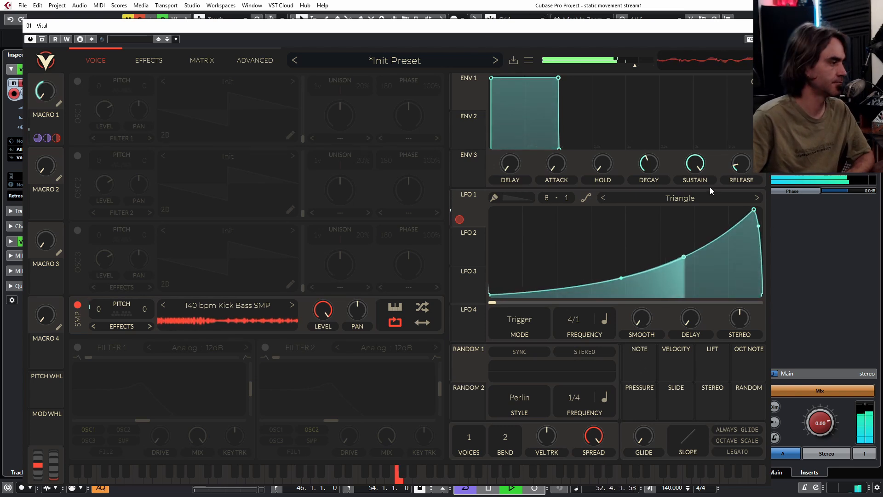
{"action": "left_click", "coordinate": [148, 61]}
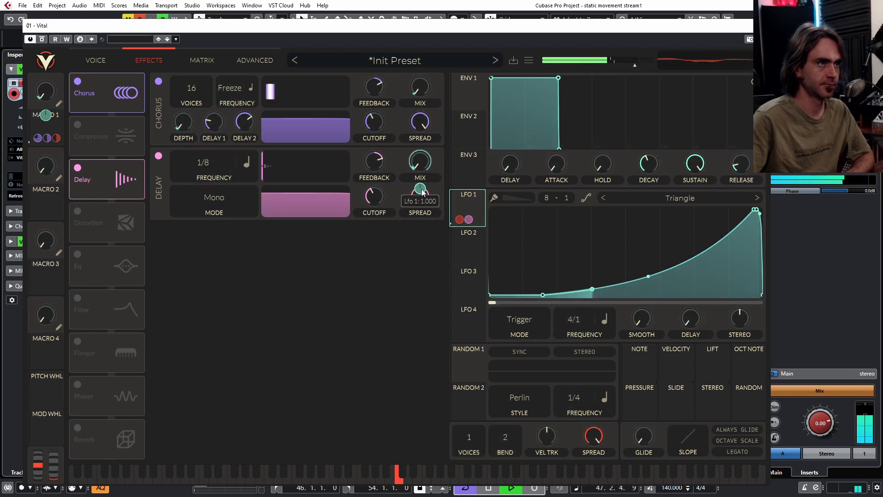
Set Vital's delay to Ping Pong mode and turn on the reverb
{"action": "left_click", "coordinate": [214, 198]}
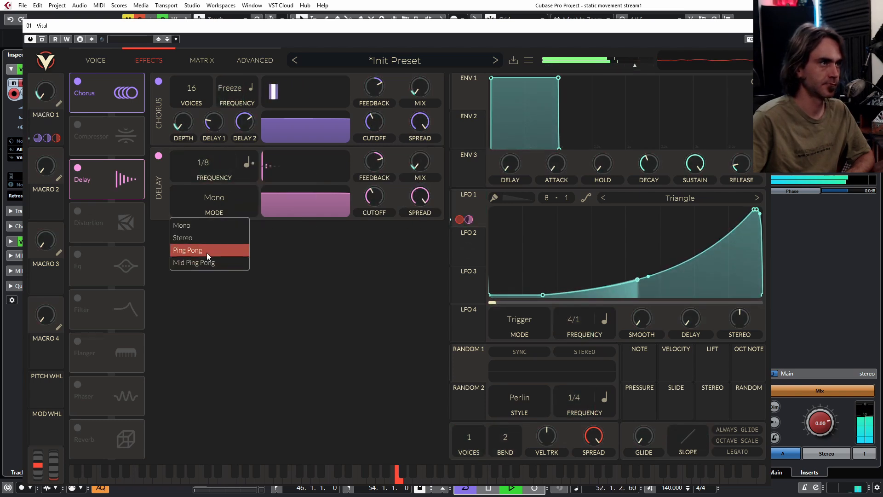
{"action": "left_click", "coordinate": [187, 249]}
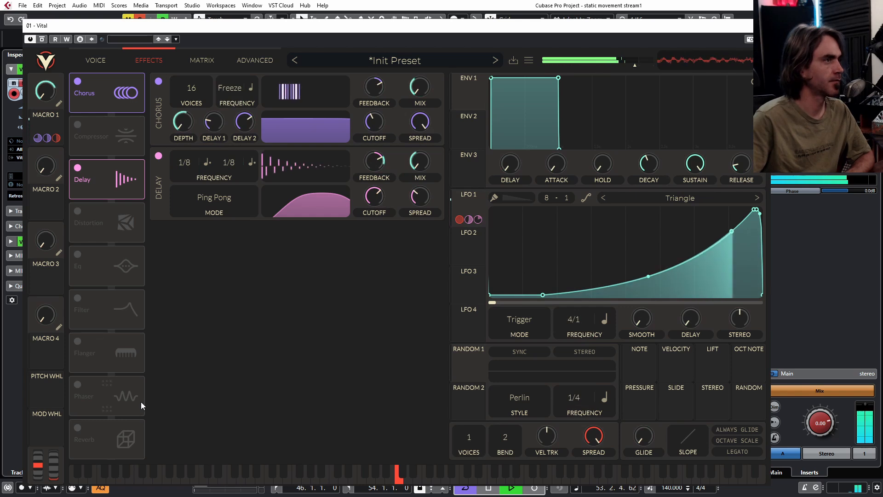
{"action": "left_click", "coordinate": [106, 438]}
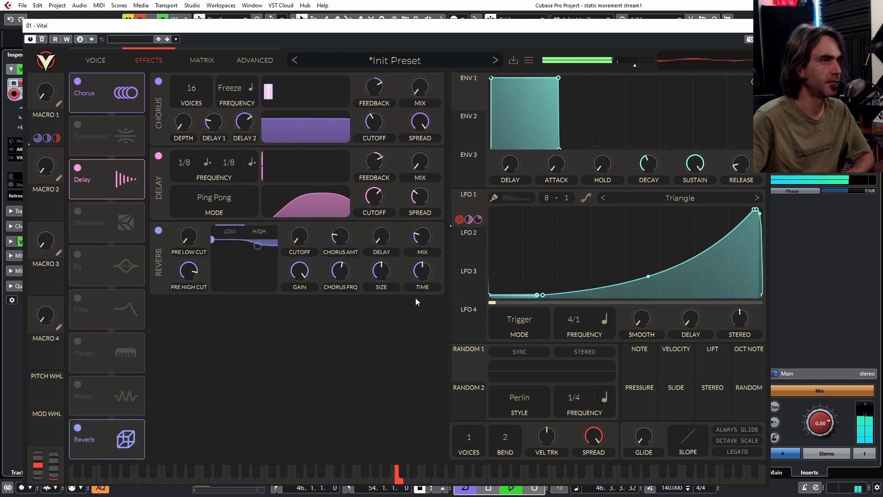
{"action": "left_click", "coordinate": [95, 60]}
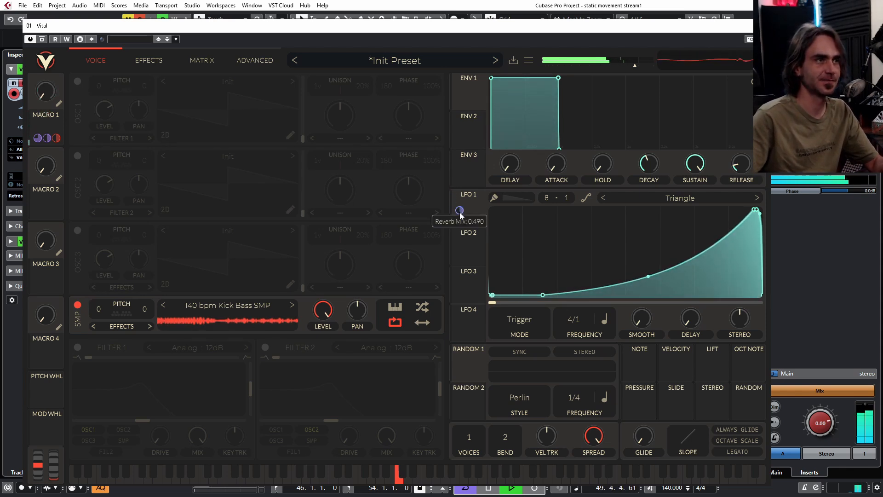
Review Vital's effects page to confirm LFO 1 drives the reverb mix
{"action": "left_click", "coordinate": [149, 60]}
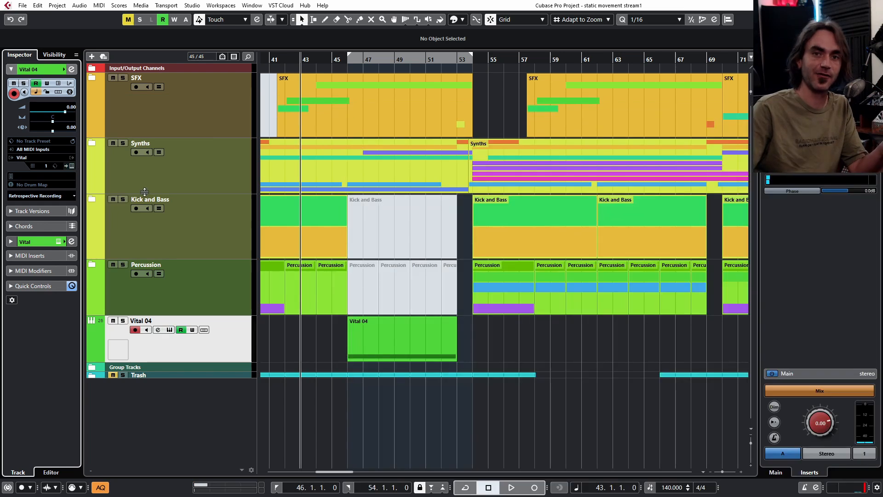
{"action": "mouse_move", "coordinate": [256, 175]}
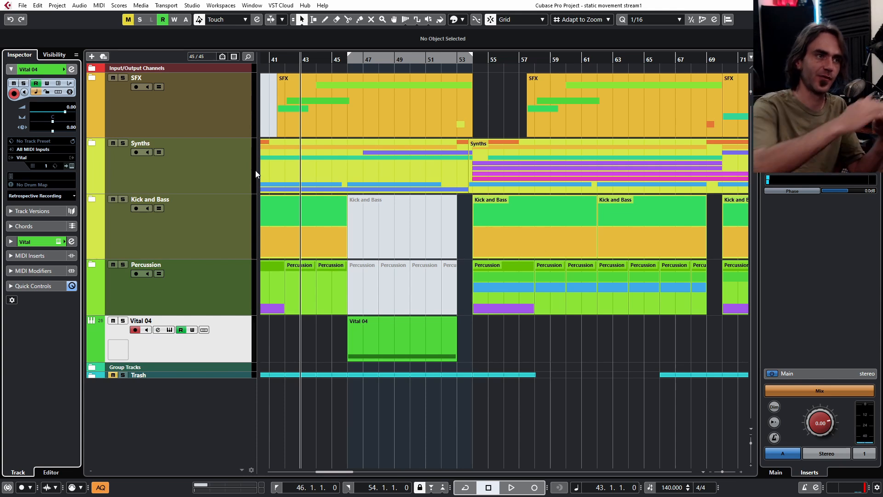
Select the Vital 04 MIDI part spanning bars 46 to 54 for rendering
{"action": "left_click", "coordinate": [402, 338]}
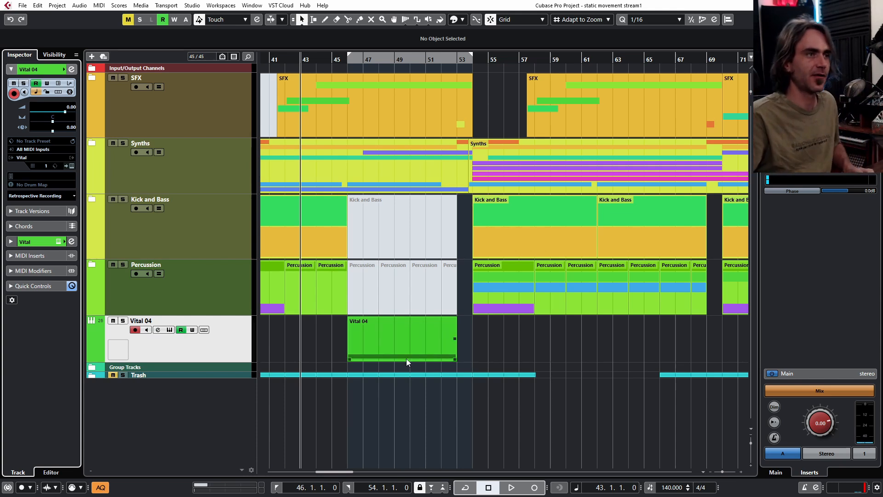
{"action": "mouse_move", "coordinate": [401, 358]}
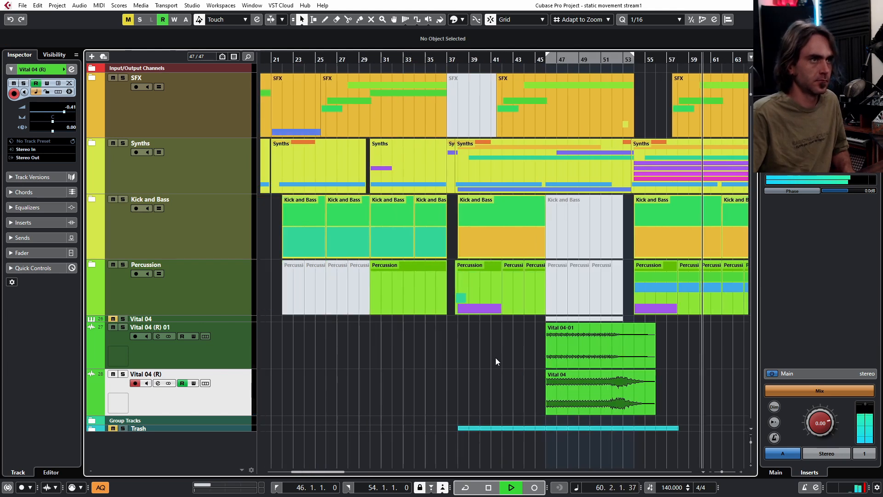
Scroll the project and reopen the Vital editor for the Vital 04 track
{"action": "scroll", "scroll_direction": "right", "scroll_amount": 3}
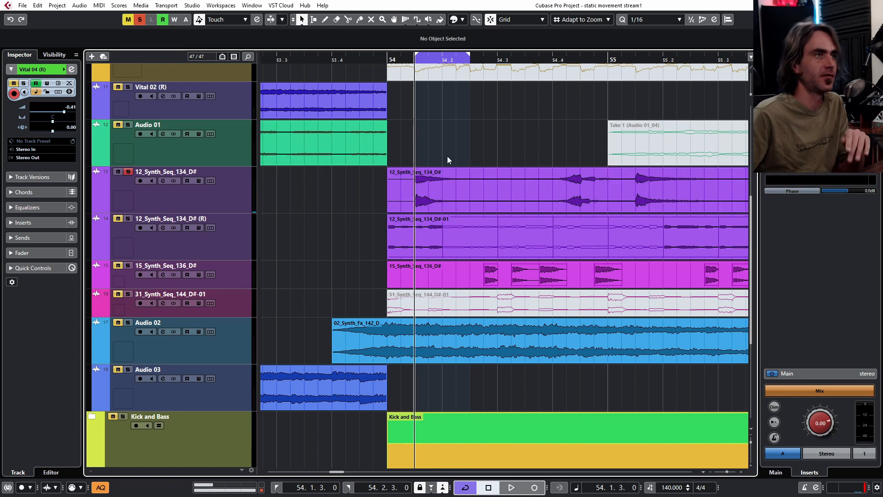
{"action": "left_click", "coordinate": [23, 5]}
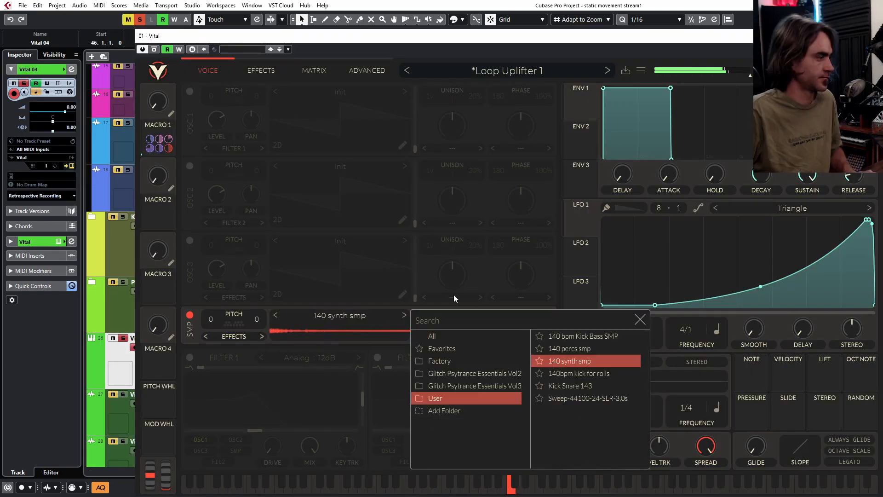
Load the User sample '140 synth smp' into Vital's sampler
{"action": "left_click", "coordinate": [639, 319]}
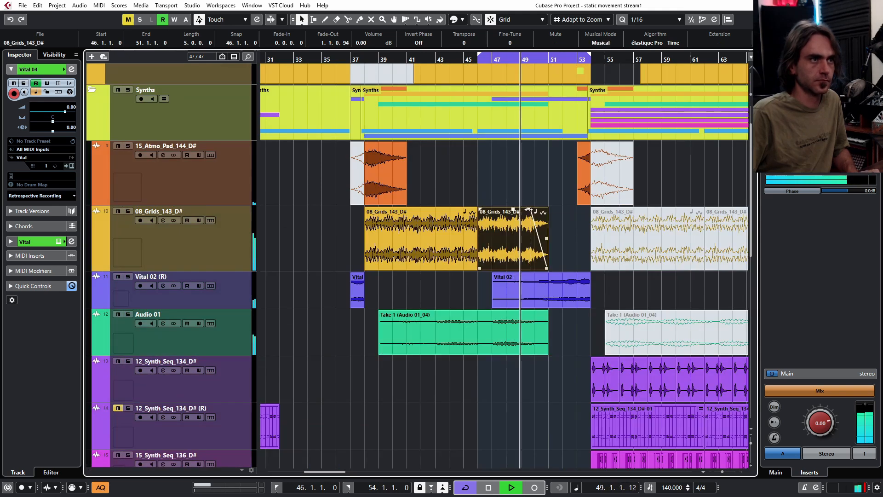
{"action": "scroll", "scroll_direction": "down", "scroll_amount": 3}
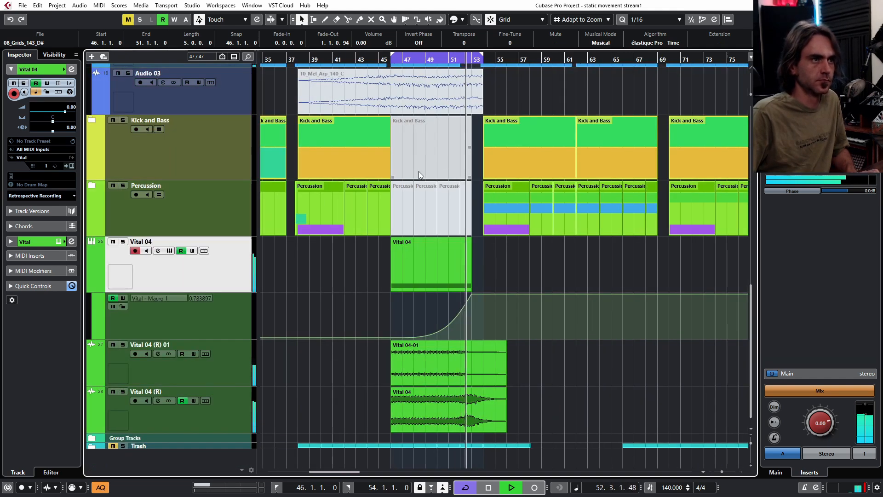
{"action": "scroll", "scroll_direction": "down", "scroll_amount": 3}
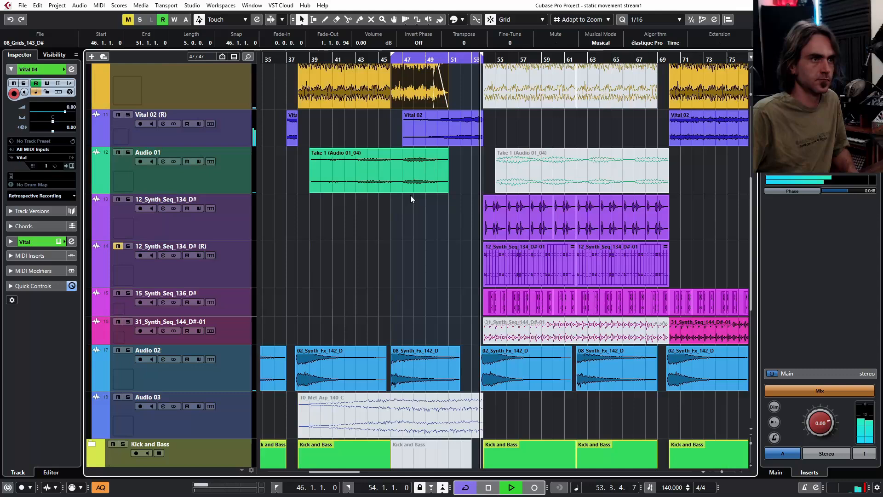